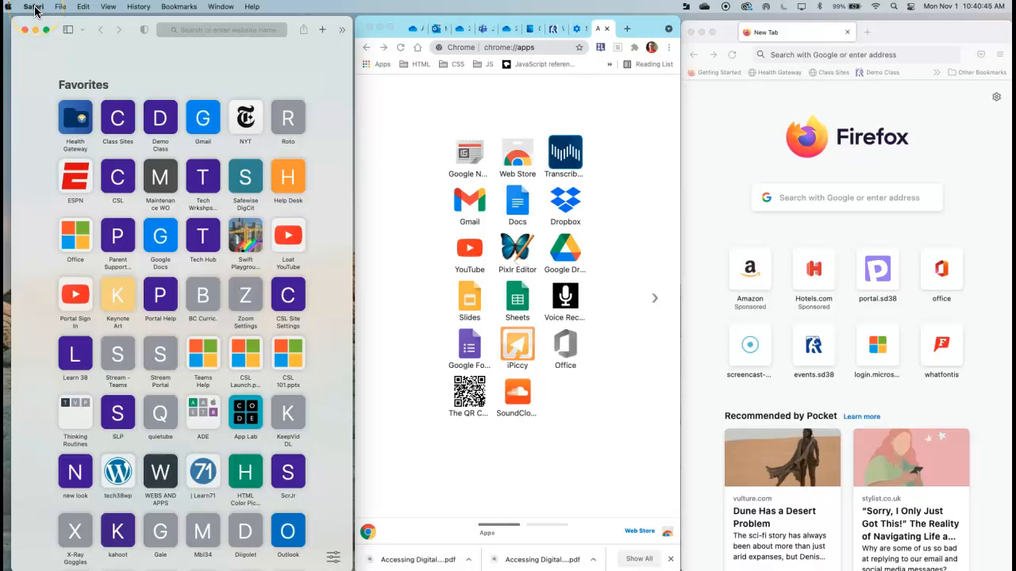
- Open Safari's Preferences to change the download location
{"action": "left_click", "coordinate": [33, 8]}
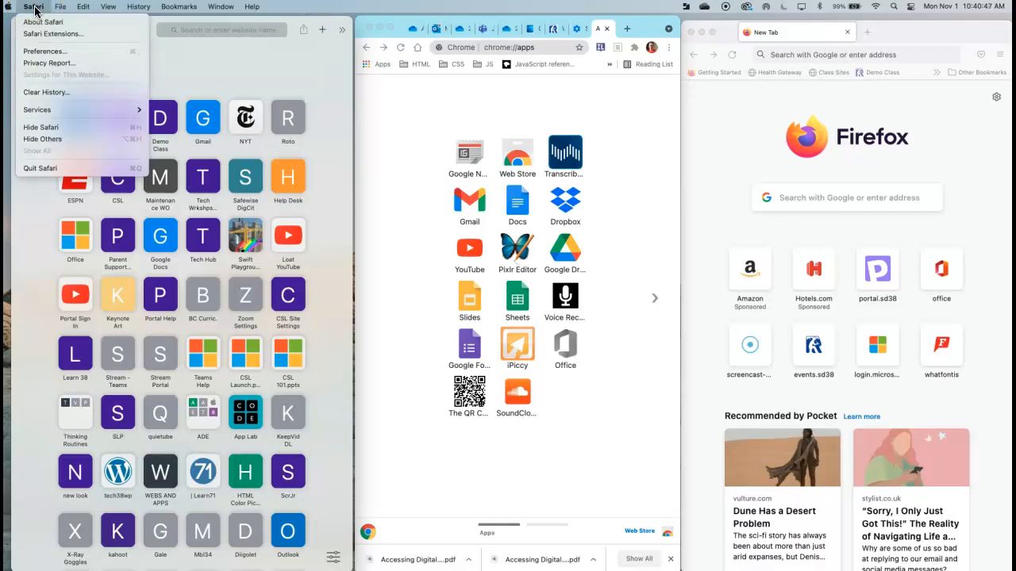
{"action": "mouse_move", "coordinate": [49, 52]}
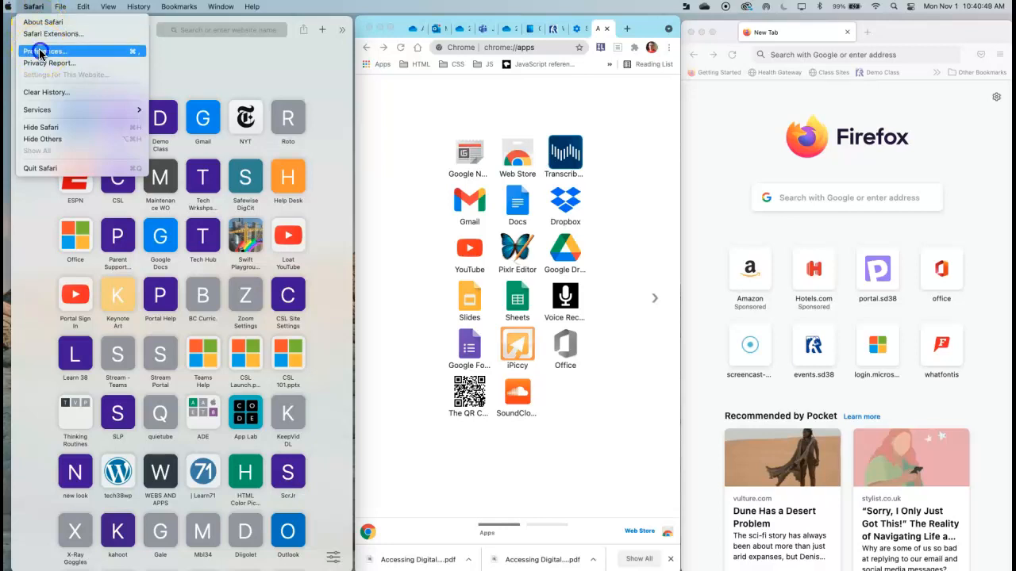
{"action": "left_click", "coordinate": [44, 50]}
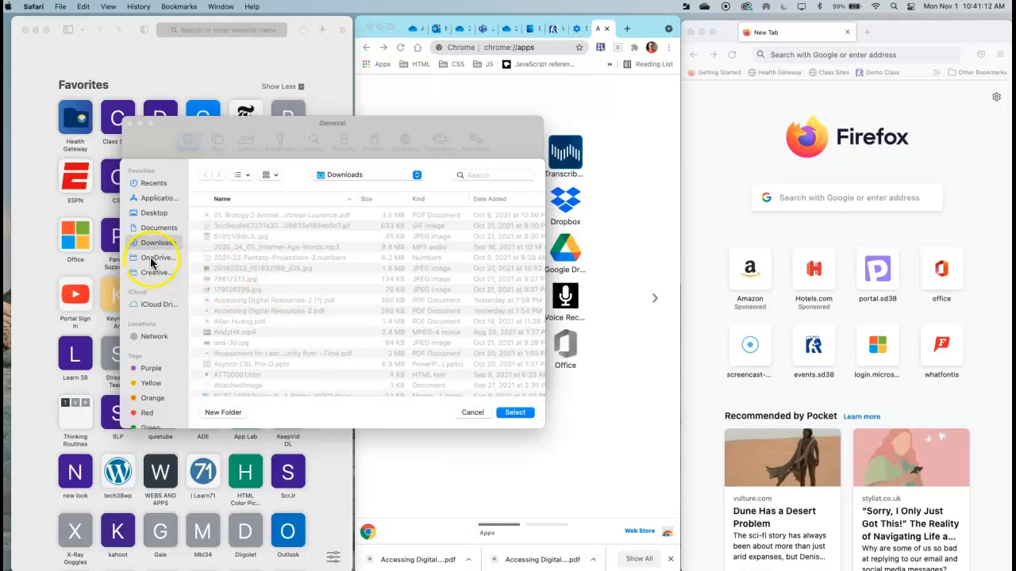
- Create a Downloads folder in OneDrive and set it as Safari's download location
{"action": "left_click", "coordinate": [155, 258]}
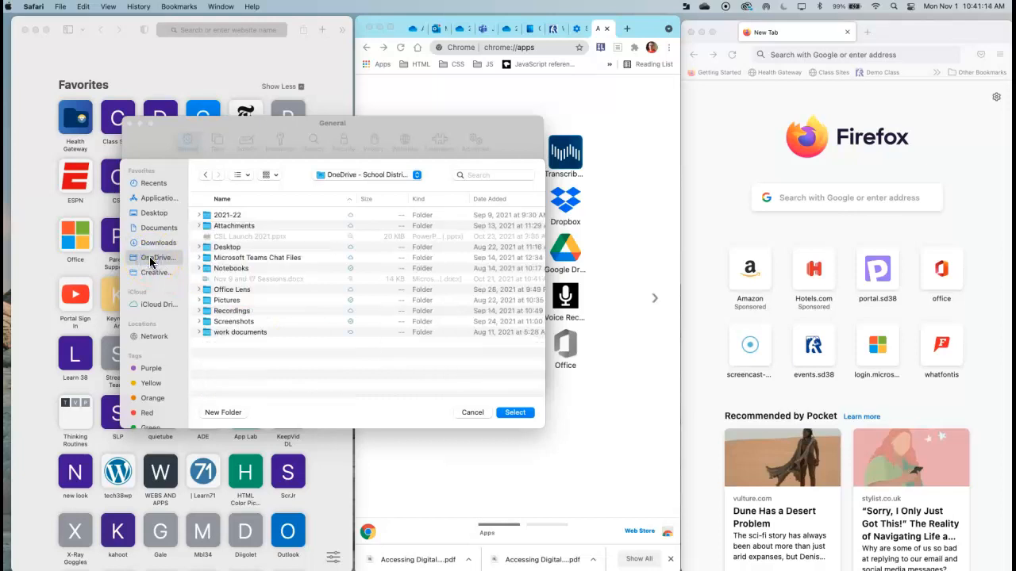
{"action": "left_click", "coordinate": [223, 413]}
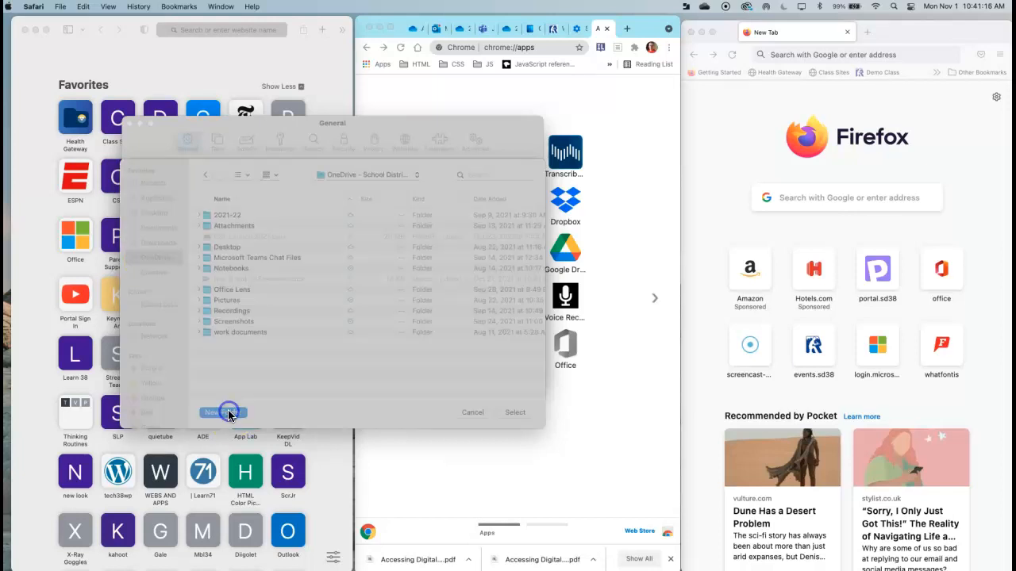
{"action": "left_click", "coordinate": [222, 413]}
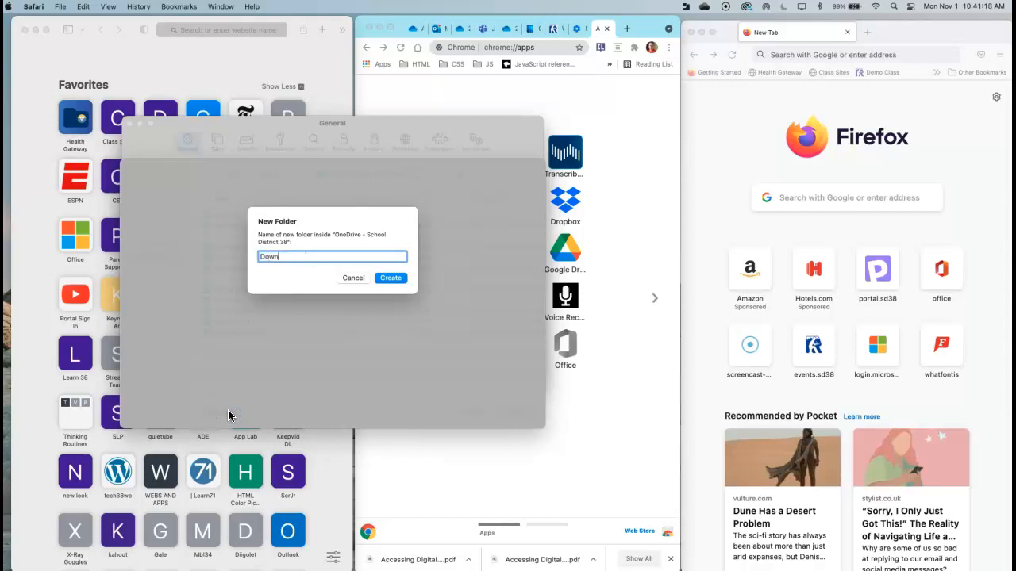
{"action": "type", "text": "loads"}
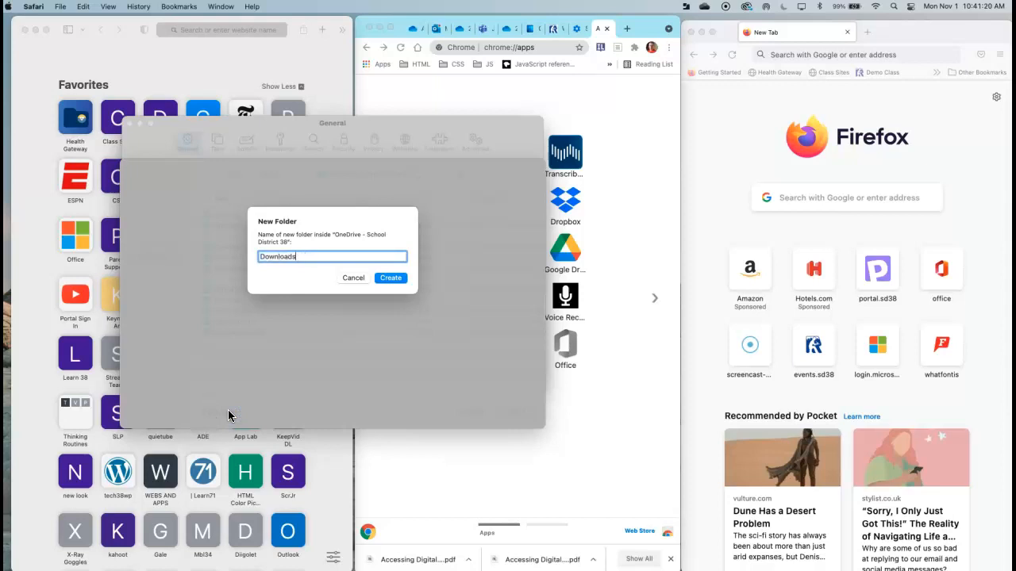
{"action": "left_click", "coordinate": [390, 278]}
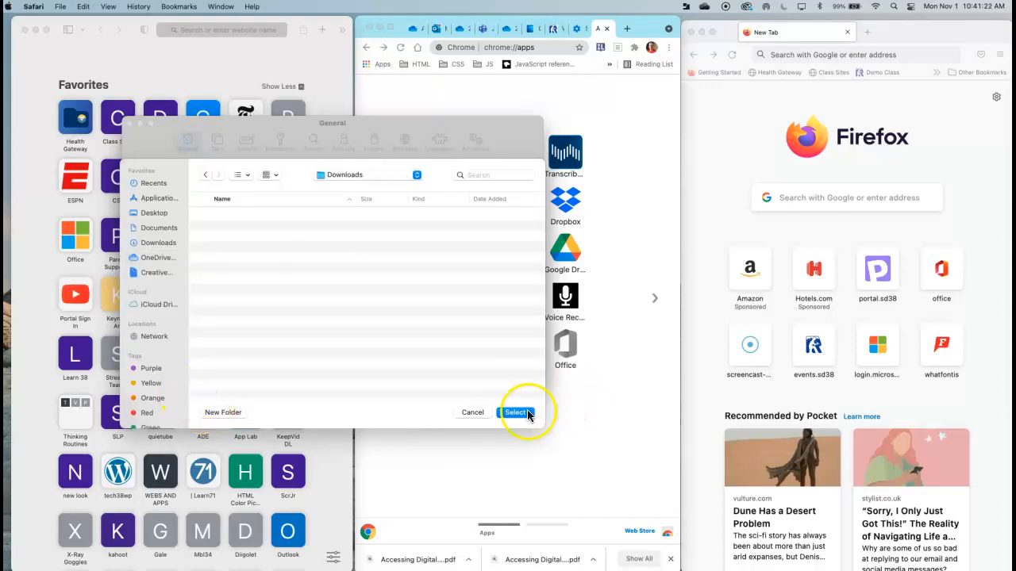
{"action": "left_click", "coordinate": [515, 412]}
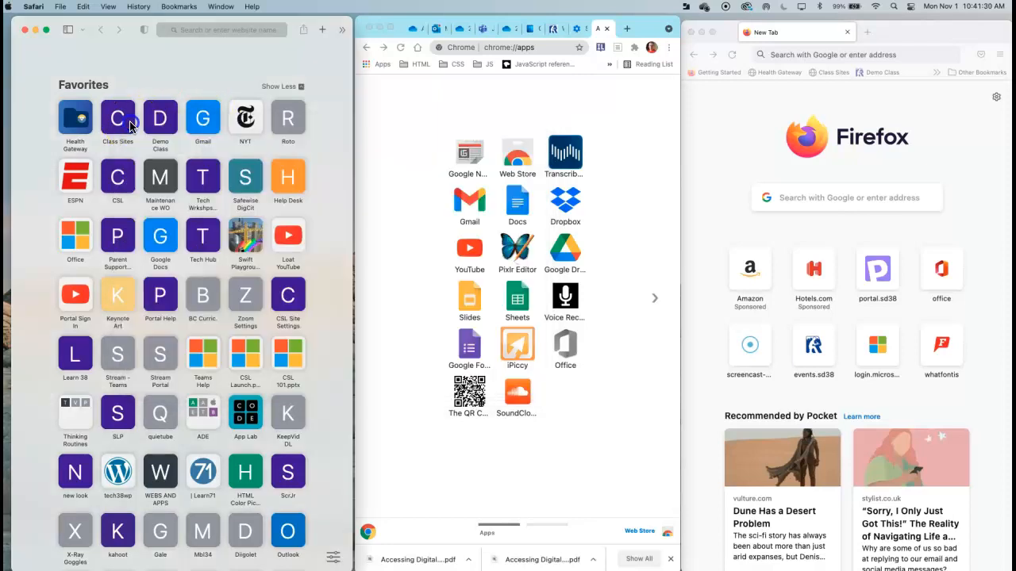
- Open Chrome's Settings at the Downloads section under Advanced
{"action": "left_click", "coordinate": [392, 115]}
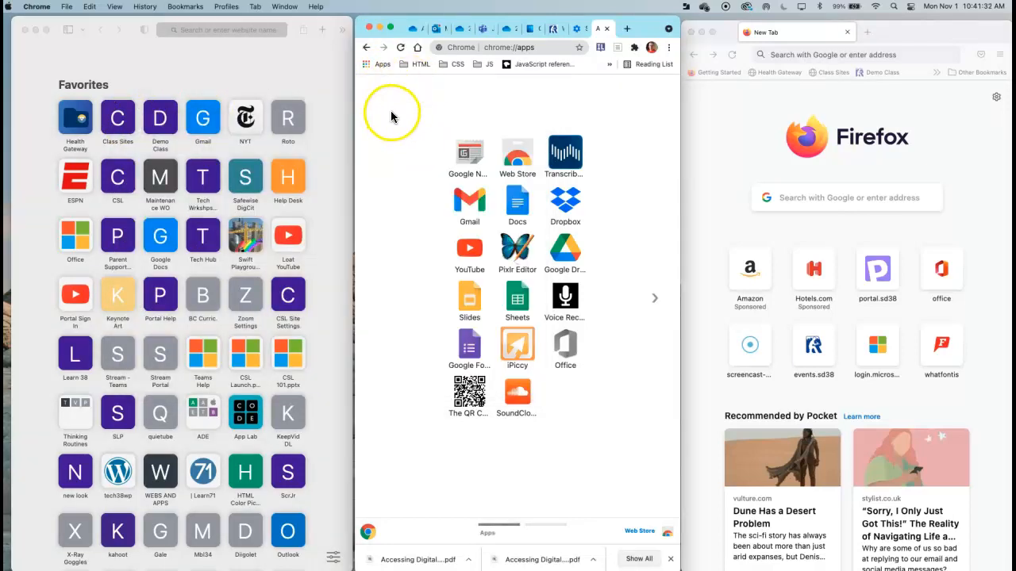
{"action": "mouse_move", "coordinate": [57, 8]}
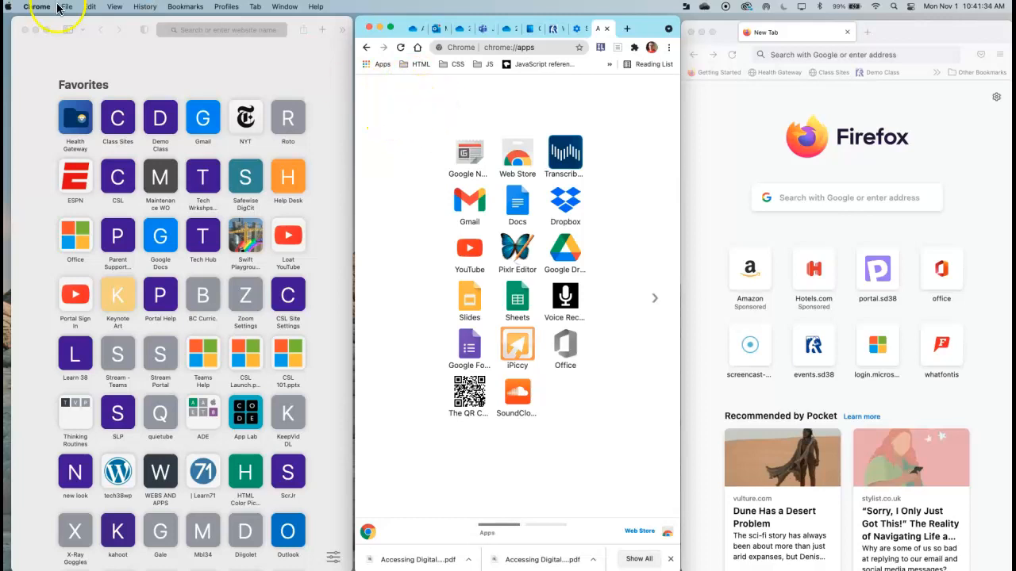
{"action": "left_click", "coordinate": [32, 7]}
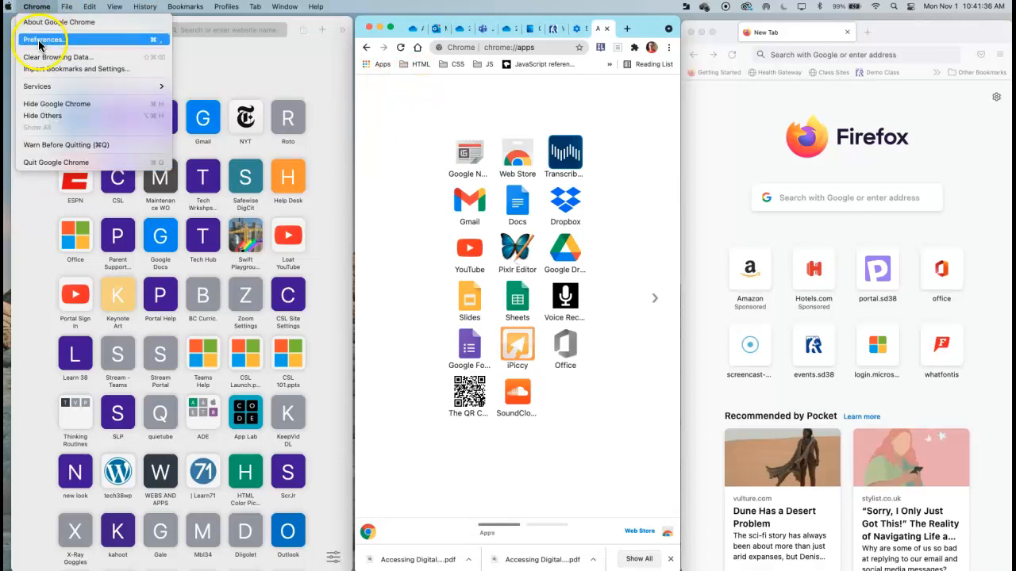
{"action": "left_click", "coordinate": [45, 39]}
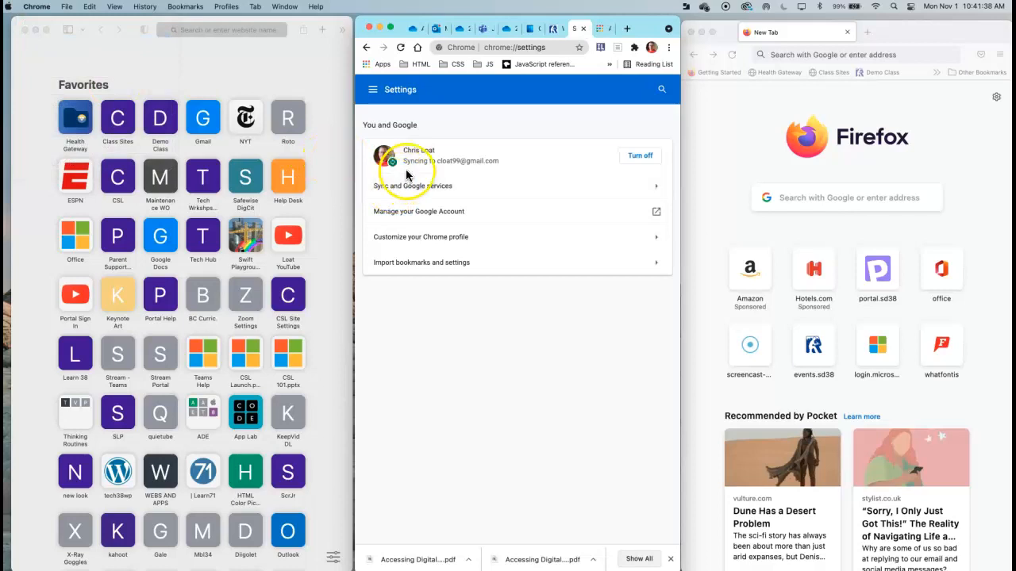
{"action": "mouse_move", "coordinate": [511, 223]}
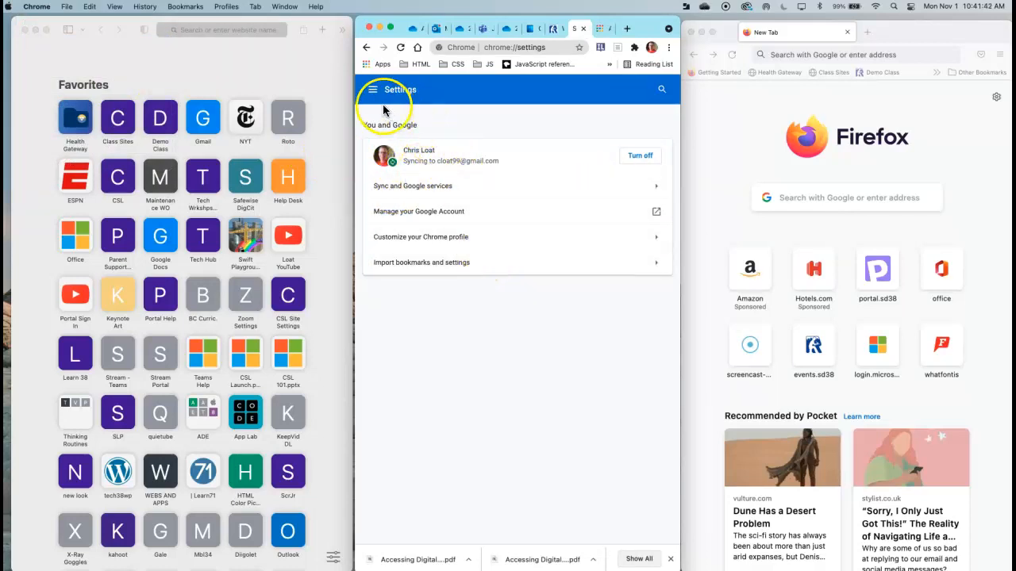
{"action": "left_click", "coordinate": [372, 89]}
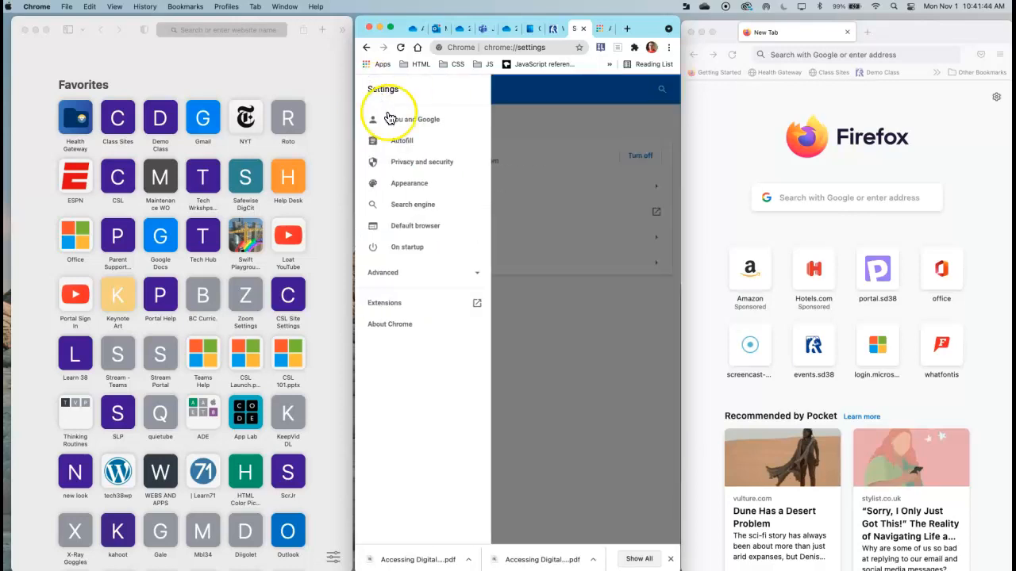
{"action": "mouse_move", "coordinate": [394, 273]}
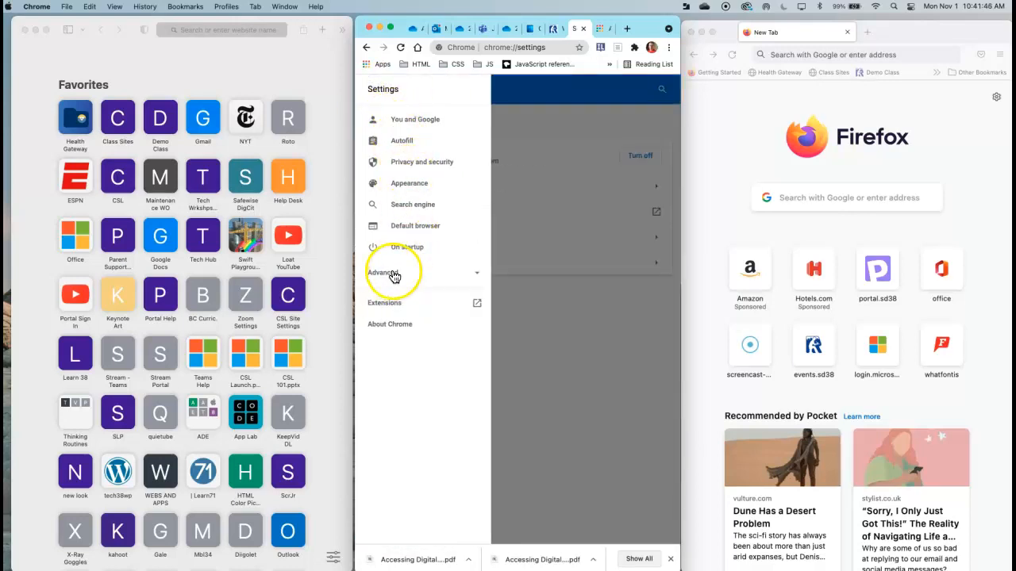
{"action": "left_click", "coordinate": [383, 272]}
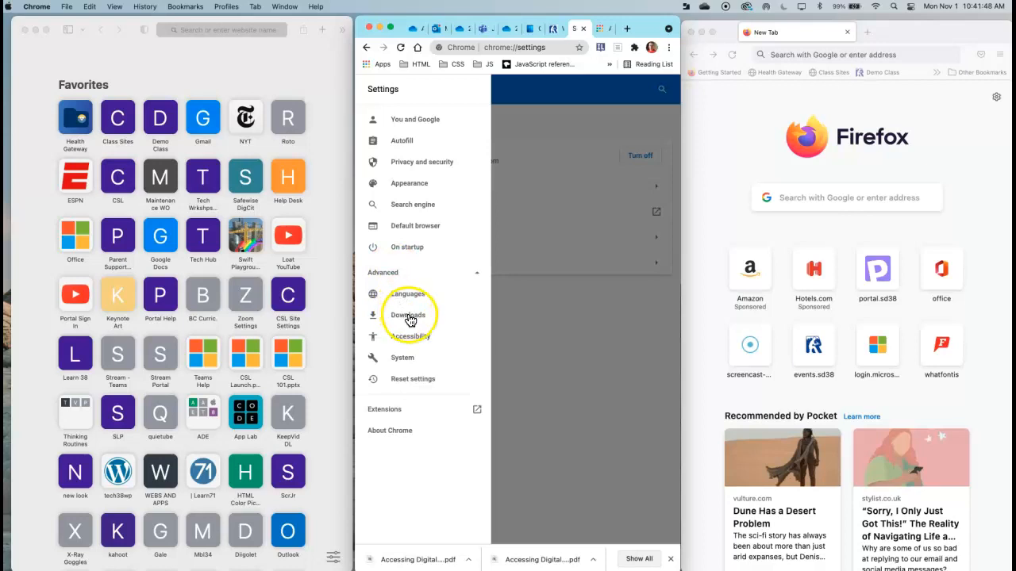
{"action": "left_click", "coordinate": [407, 315]}
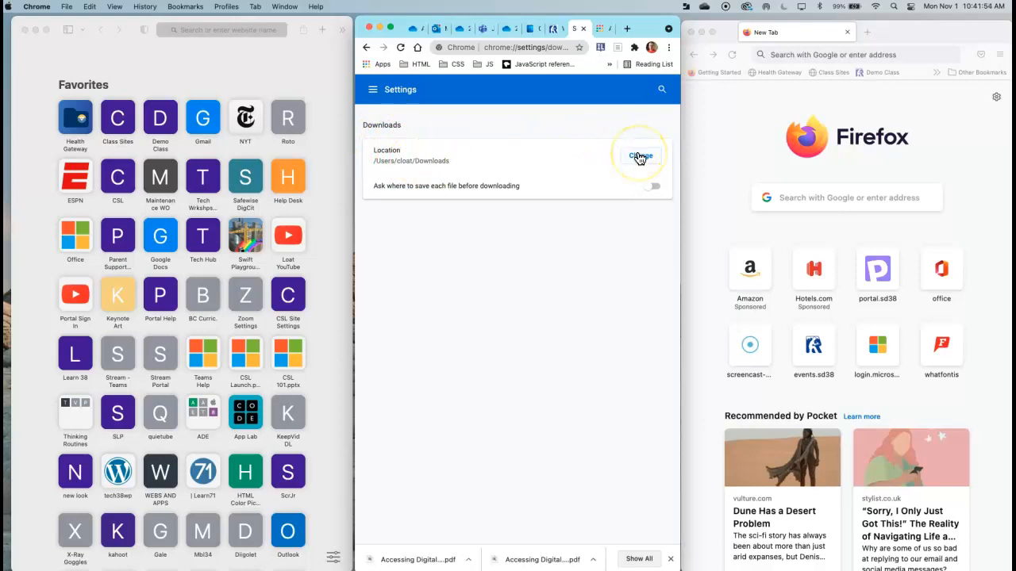
- Change Chrome's download location to OneDrive's Downloads folder
{"action": "left_click", "coordinate": [639, 156]}
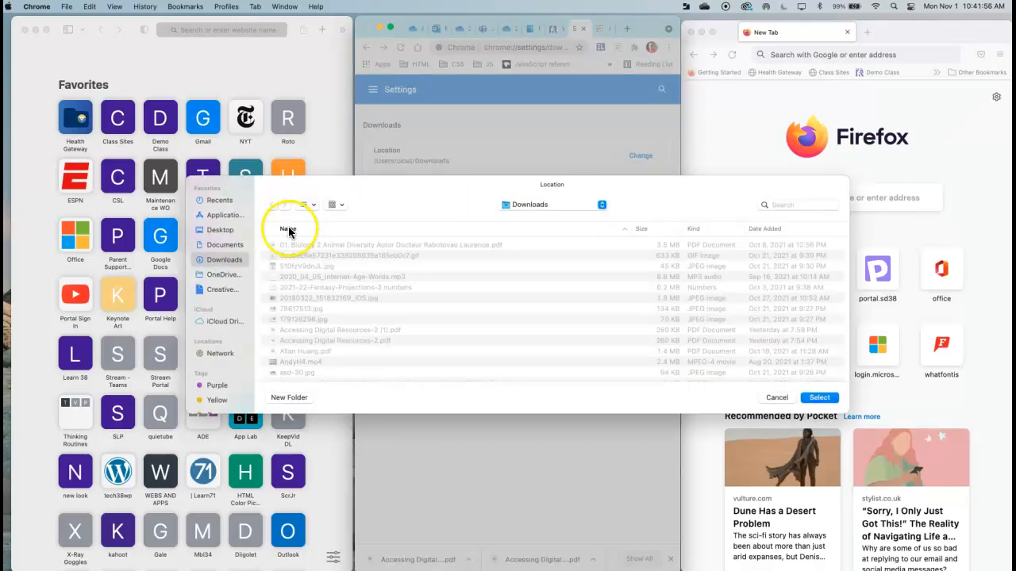
{"action": "left_click", "coordinate": [224, 273]}
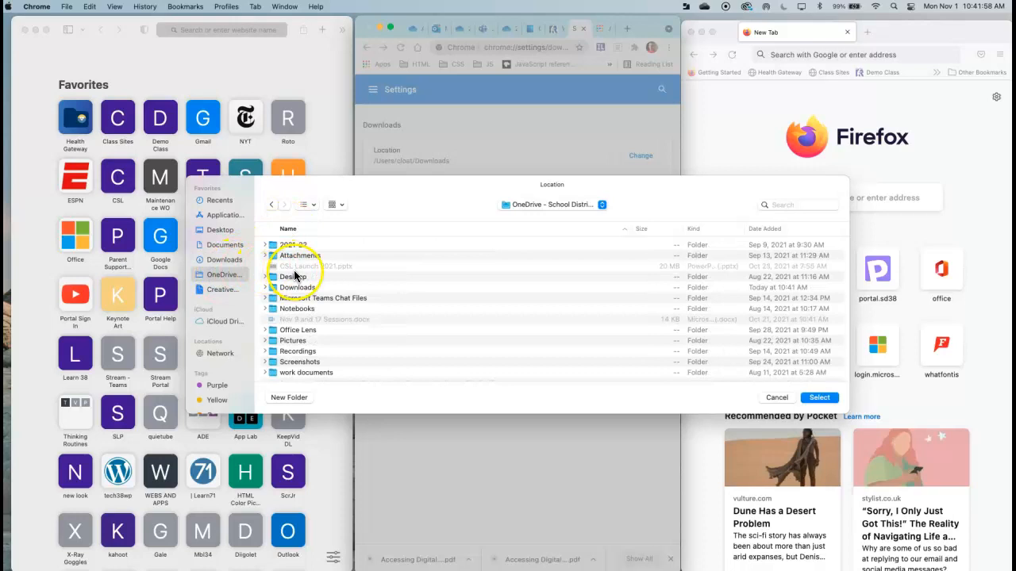
{"action": "left_click", "coordinate": [297, 286]}
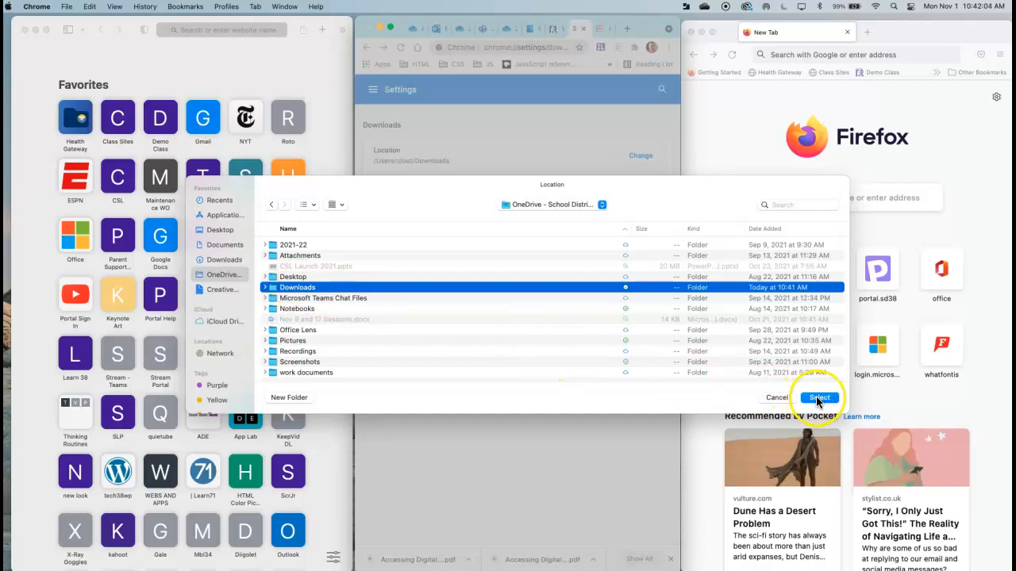
{"action": "left_click", "coordinate": [816, 397]}
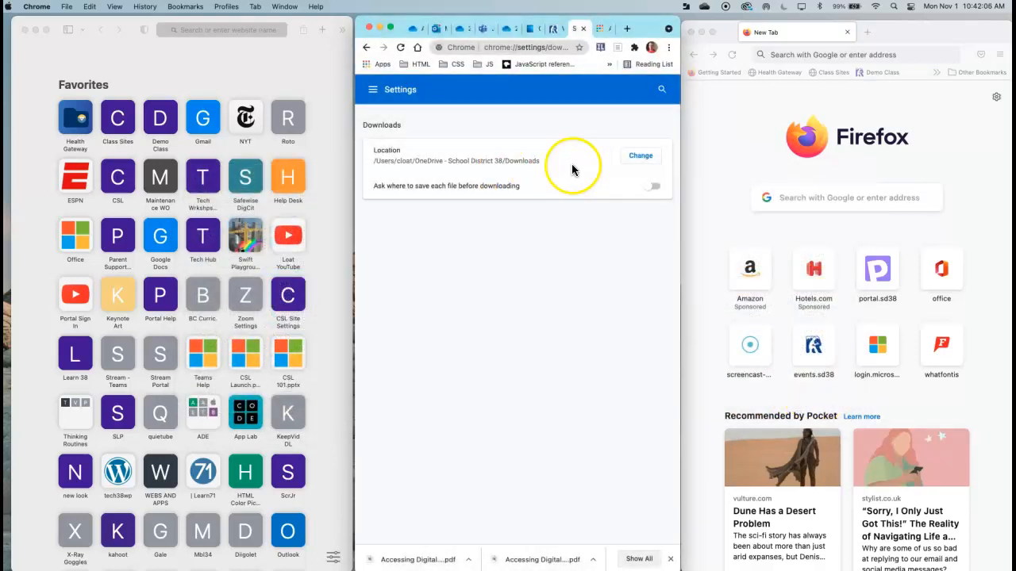
{"action": "mouse_move", "coordinate": [549, 153]}
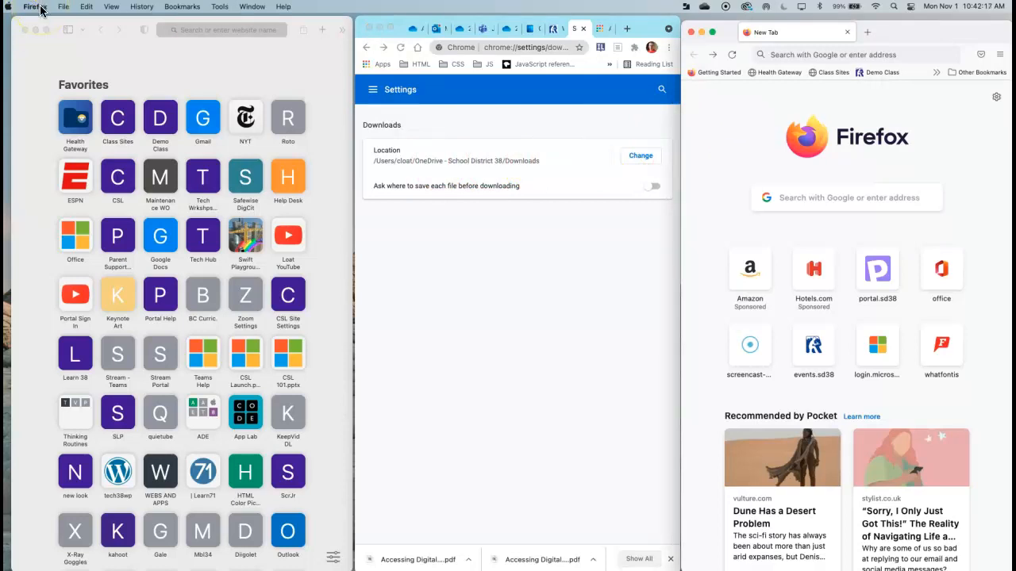
- Open Firefox Preferences at Files and Applications with the Choose button visible
{"action": "left_click", "coordinate": [34, 6]}
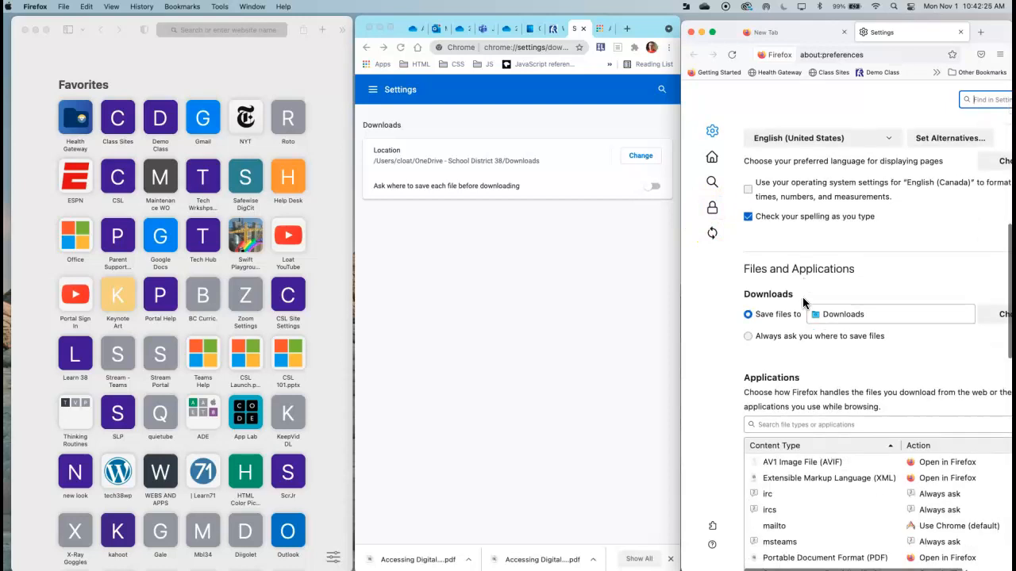
{"action": "scroll", "scroll_direction": "down", "scroll_amount": 3}
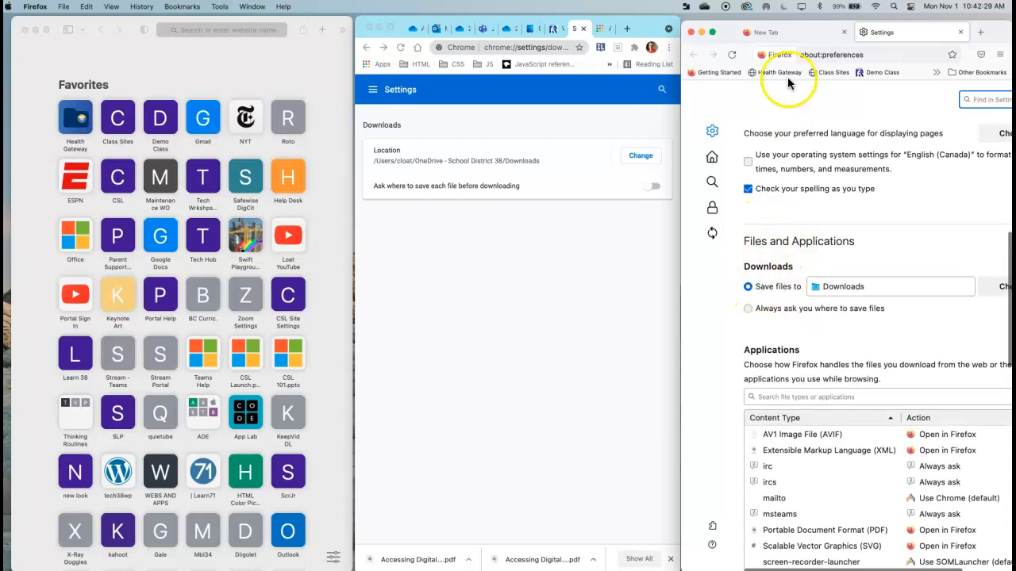
{"action": "left_click", "coordinate": [768, 31]}
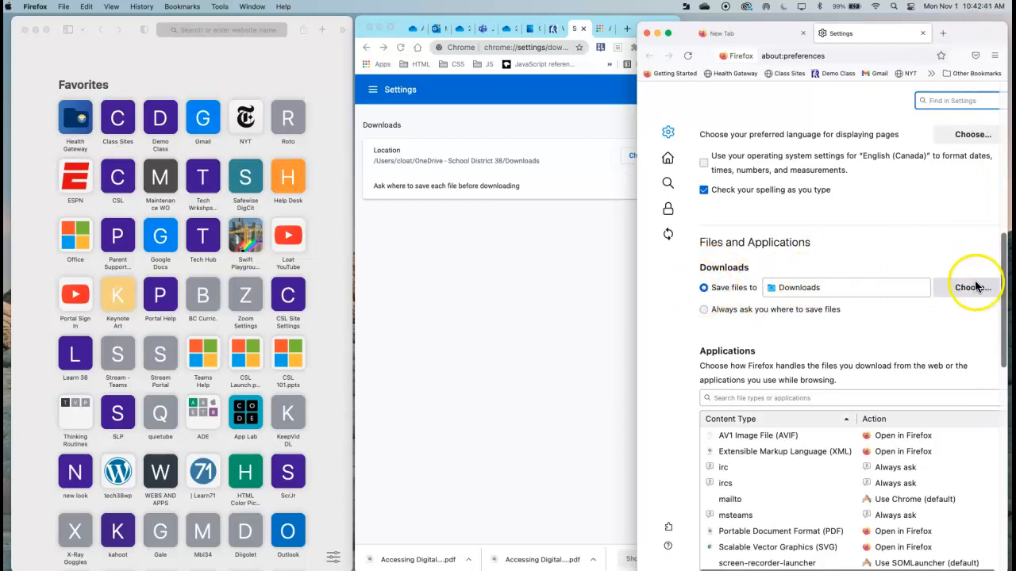
- Set Firefox's Save files to folder to OneDrive's Downloads folder
{"action": "left_click", "coordinate": [972, 287]}
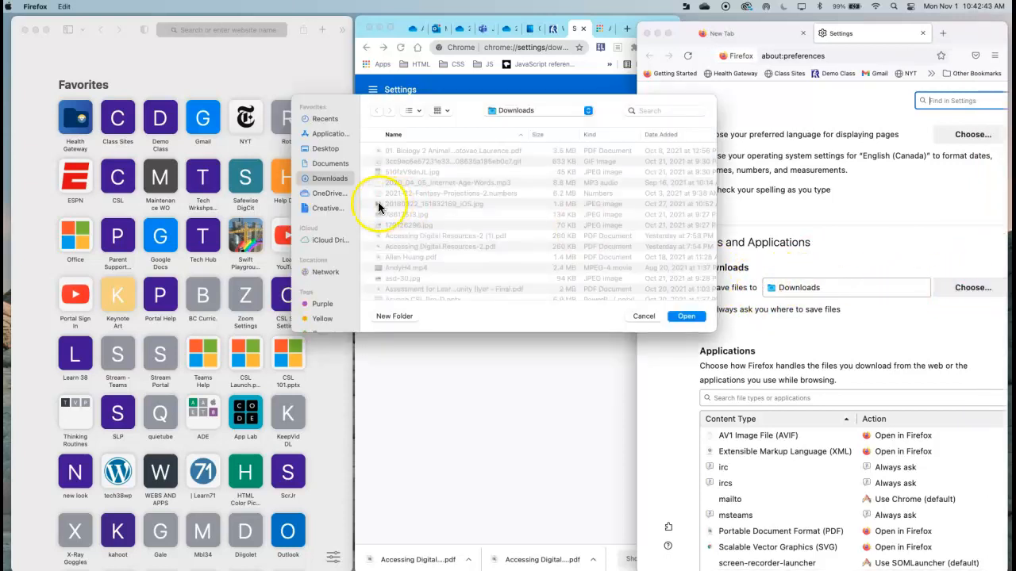
{"action": "left_click", "coordinate": [329, 193]}
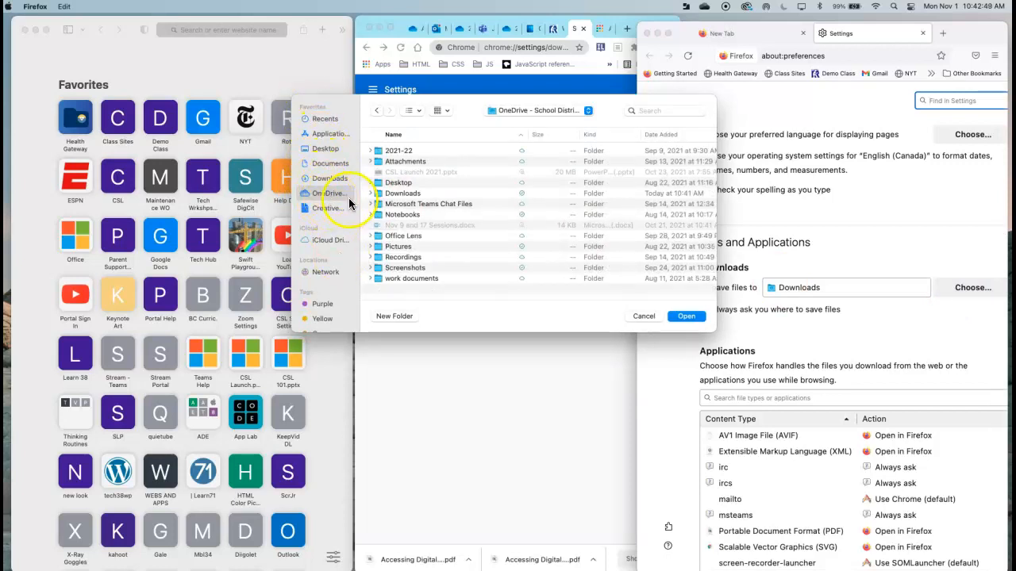
{"action": "left_click", "coordinate": [402, 193]}
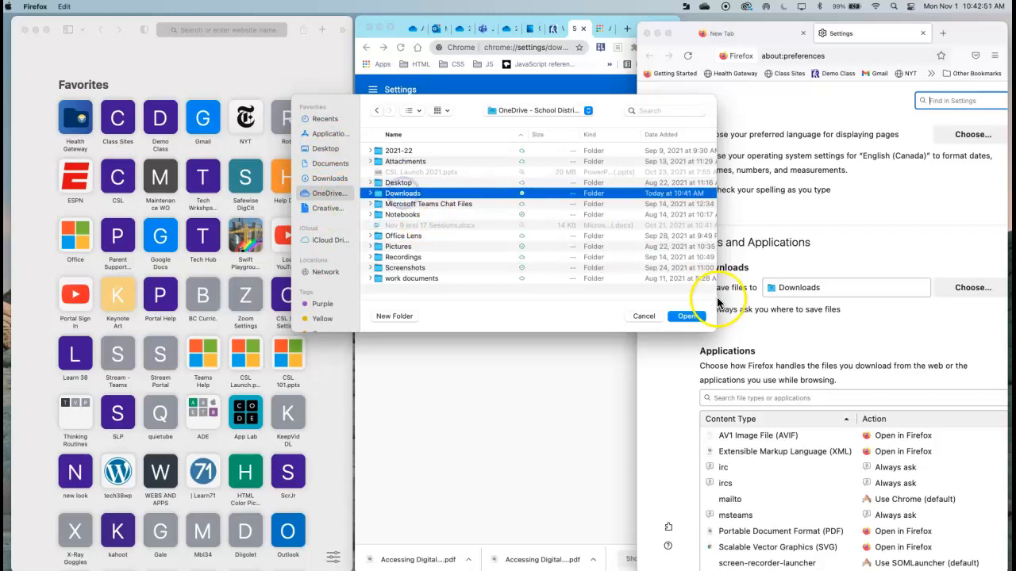
{"action": "left_click", "coordinate": [686, 315]}
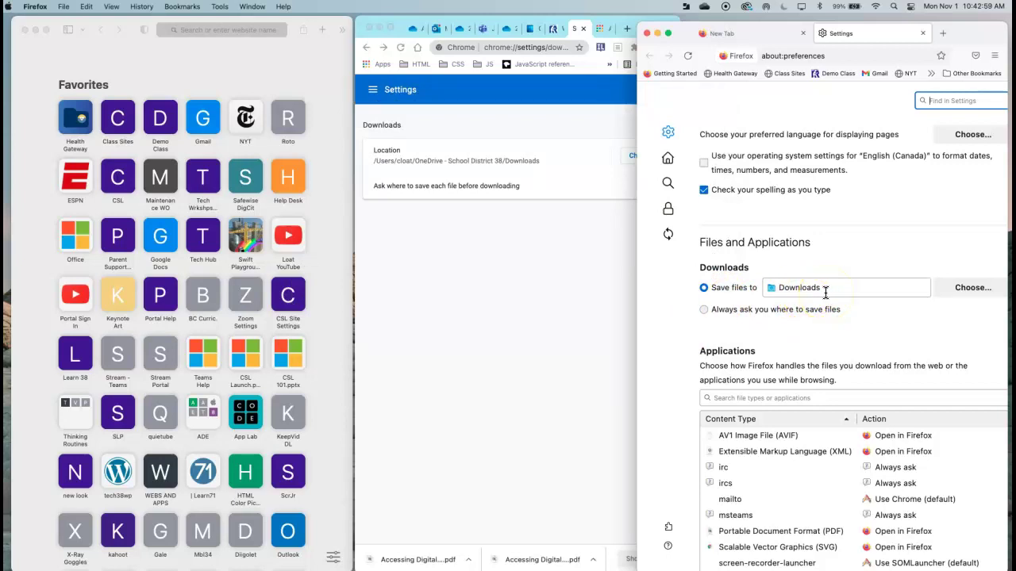
{"action": "mouse_move", "coordinate": [836, 265]}
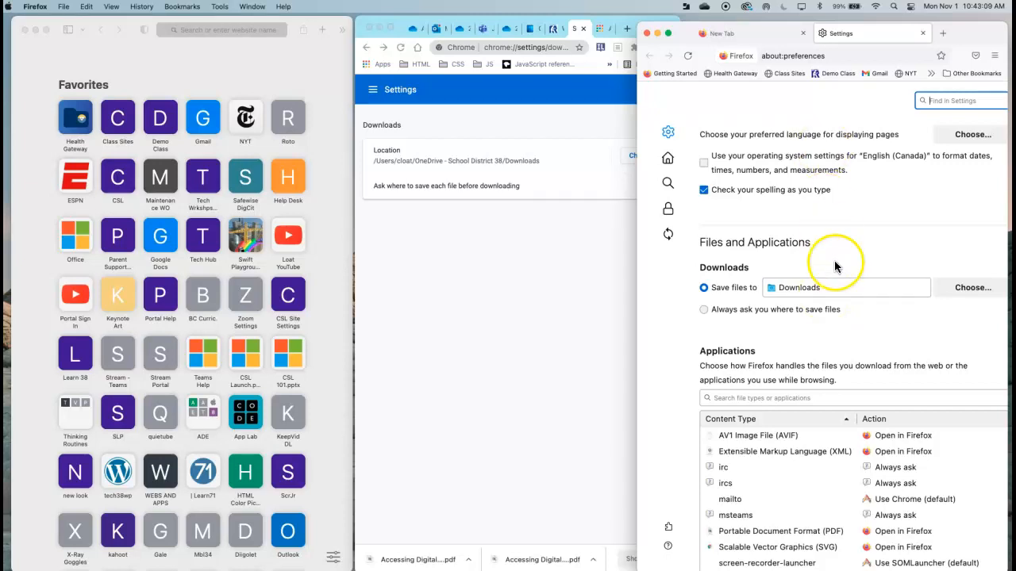
{"action": "mouse_move", "coordinate": [315, 369]}
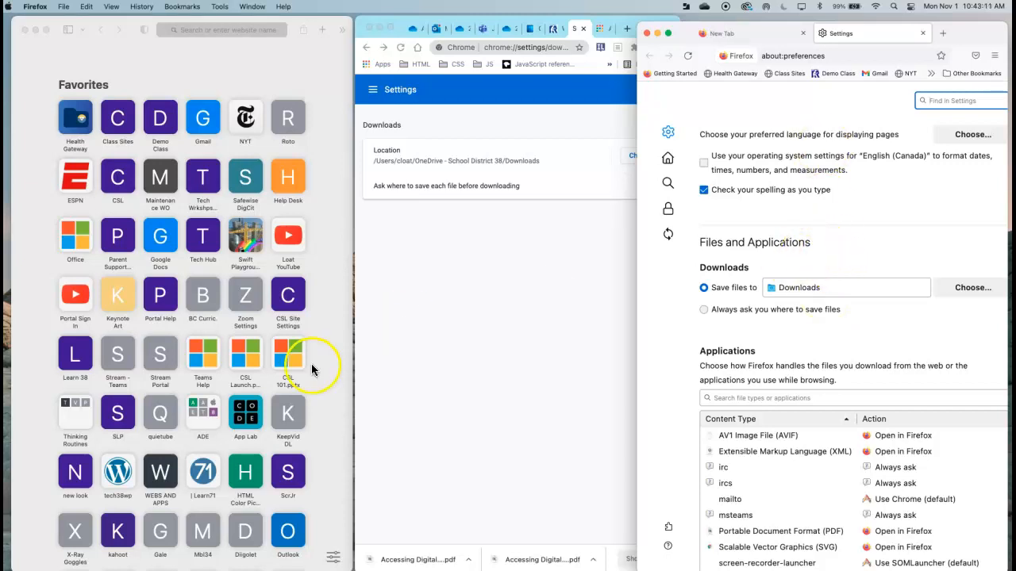